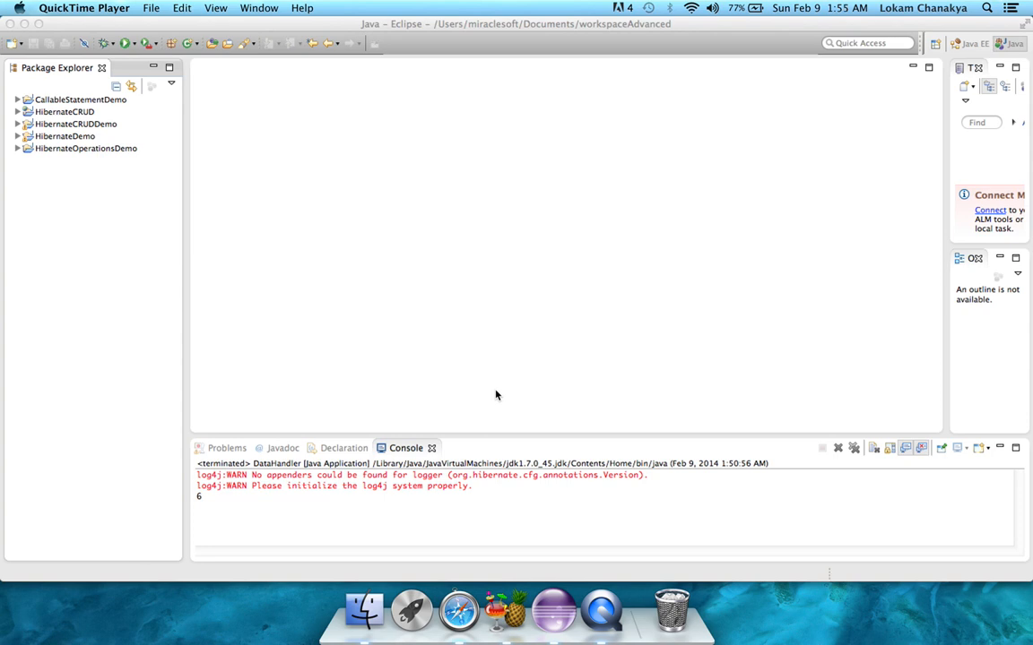
mouse_move(147, 204)
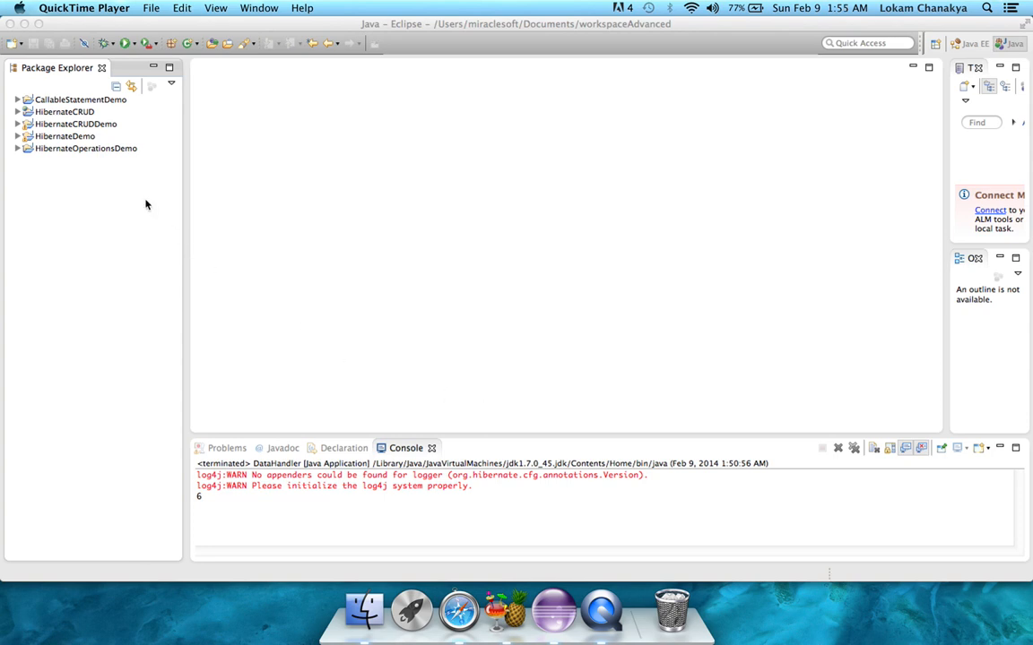
Expand HibernateOperationsDemo > src > com.hibernate.demo and open CRUDOperations.java in the editor
left_click(86, 147)
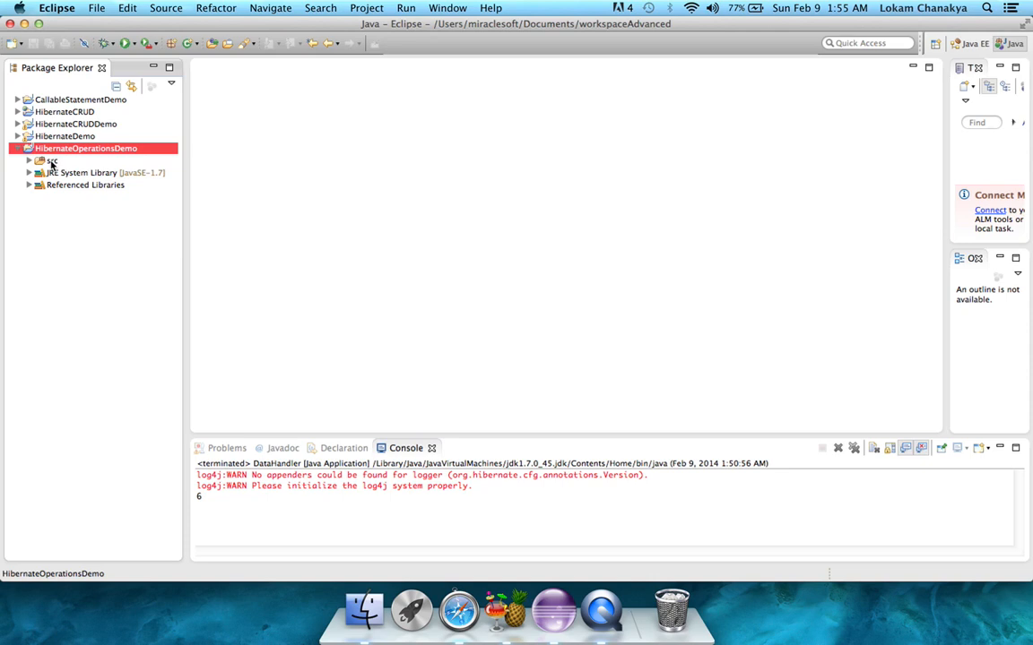
left_click(29, 162)
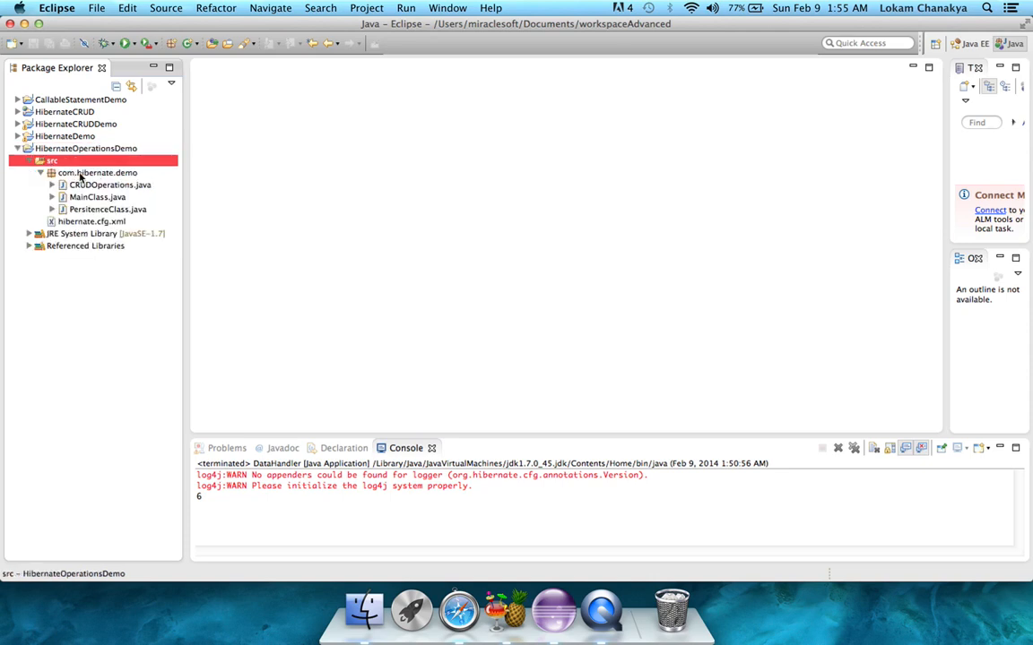
left_click(109, 185)
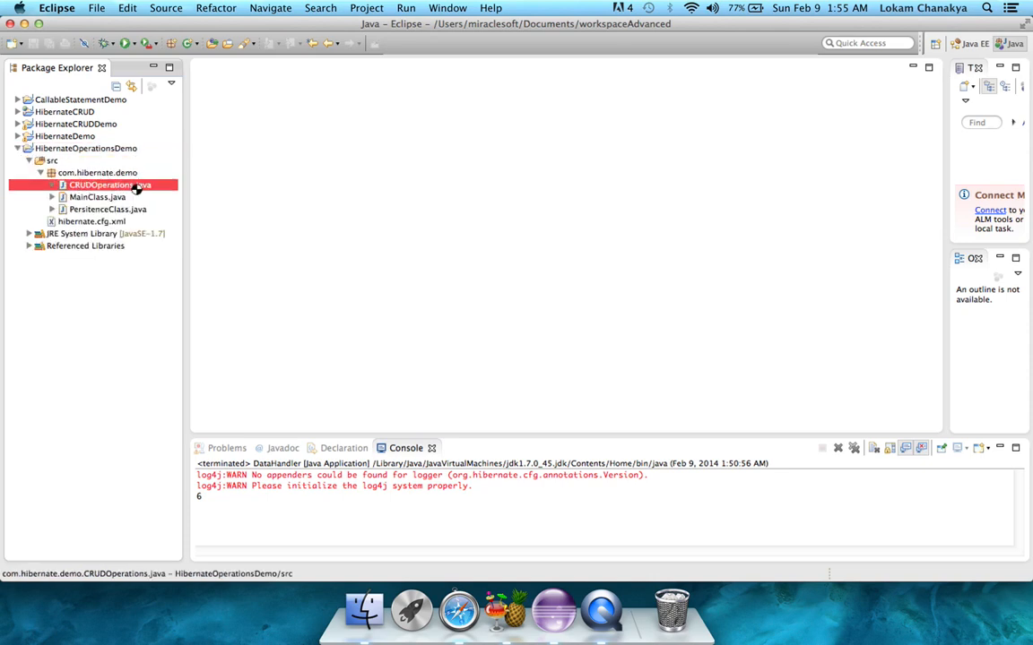
double_click(100, 185)
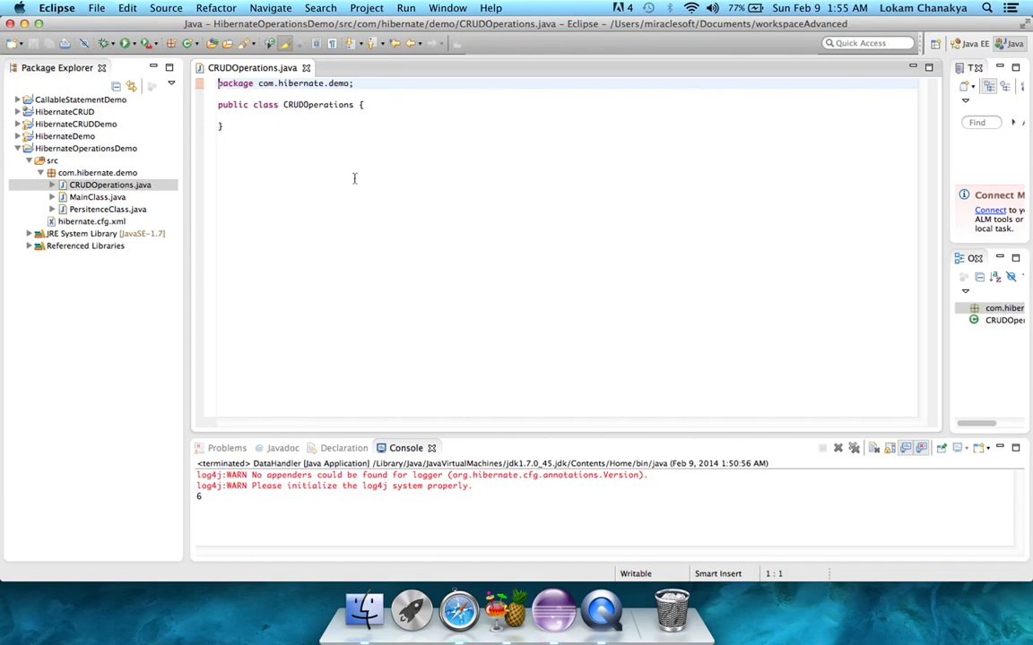
Declare Configuration config and SessionFactory factory fields in the class body with their imports
left_click(366, 104)
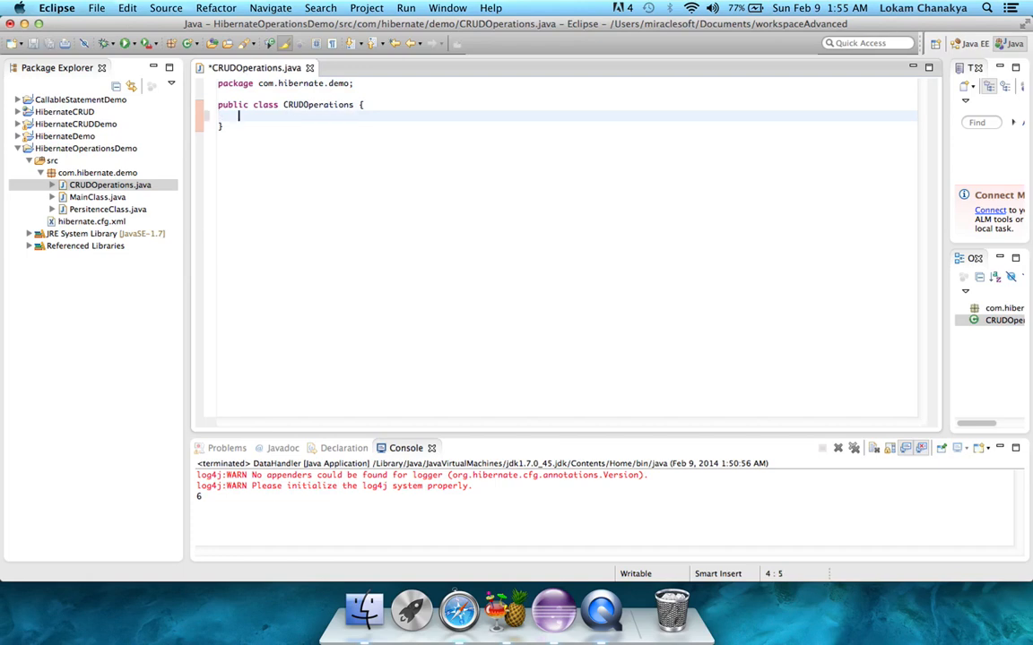
type("Confi")
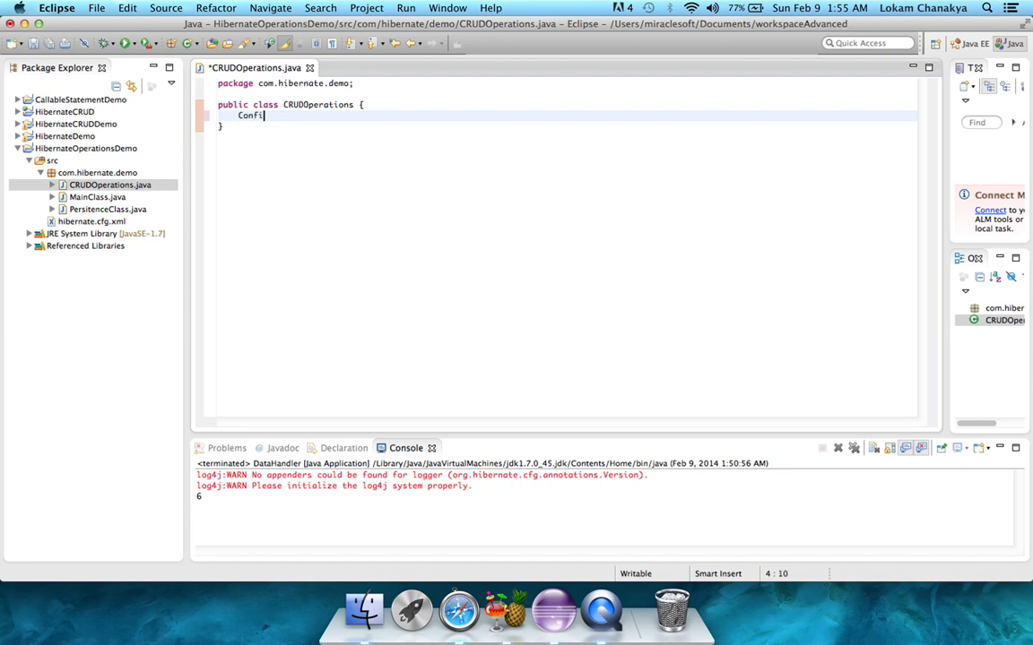
type("guration config;")
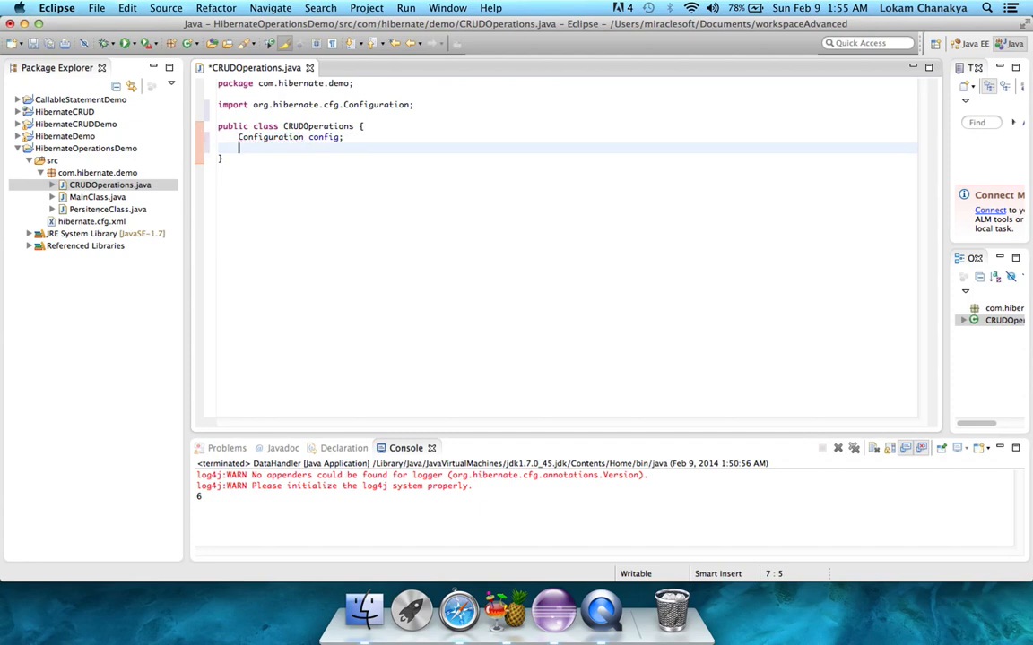
type("SessionFactory")
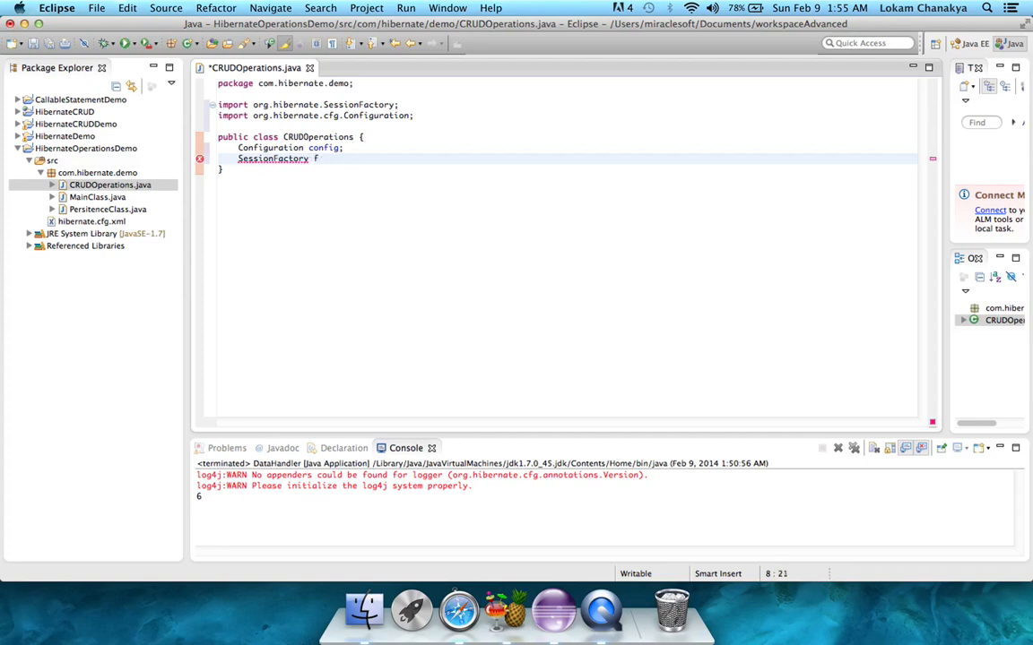
type("factory;")
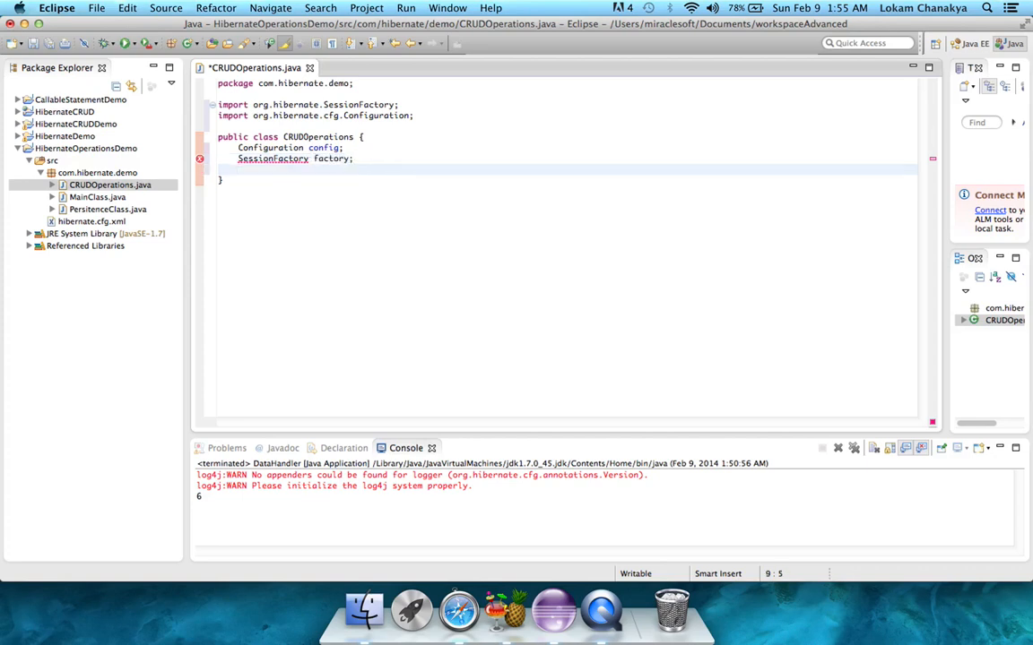
Declare Session session and Transaction tx fields with their Hibernate imports
type("Session ses")
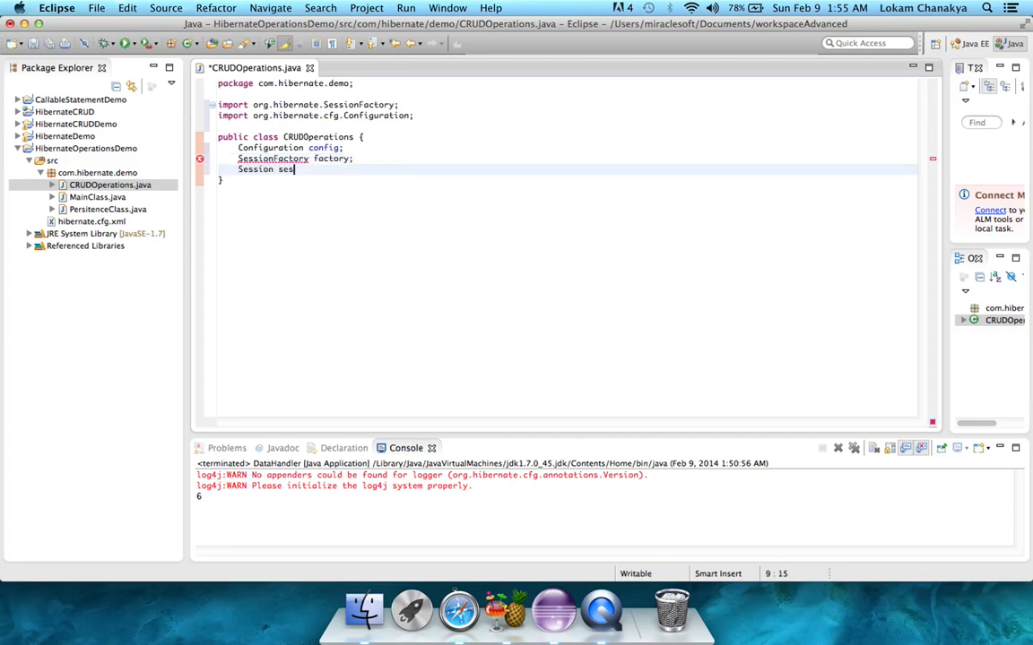
type("ss")
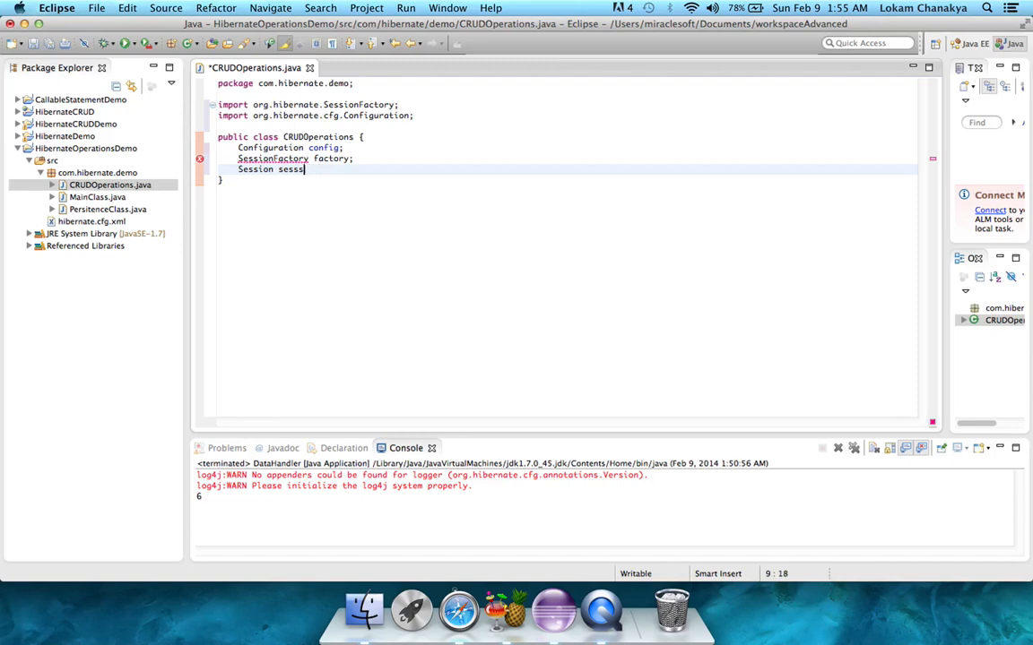
type("ion")
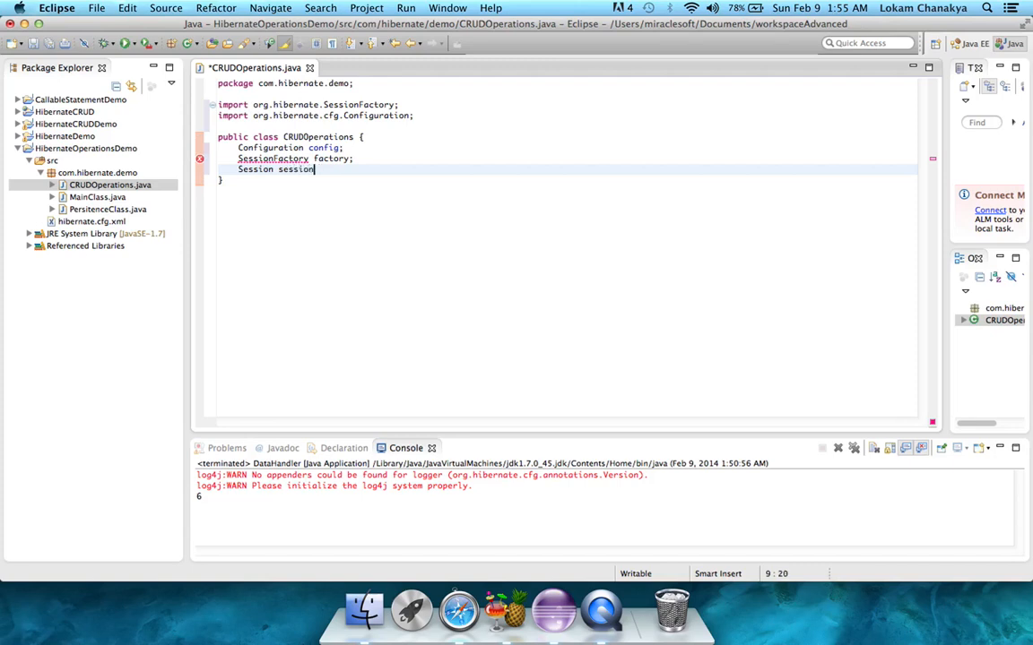
type("Tra")
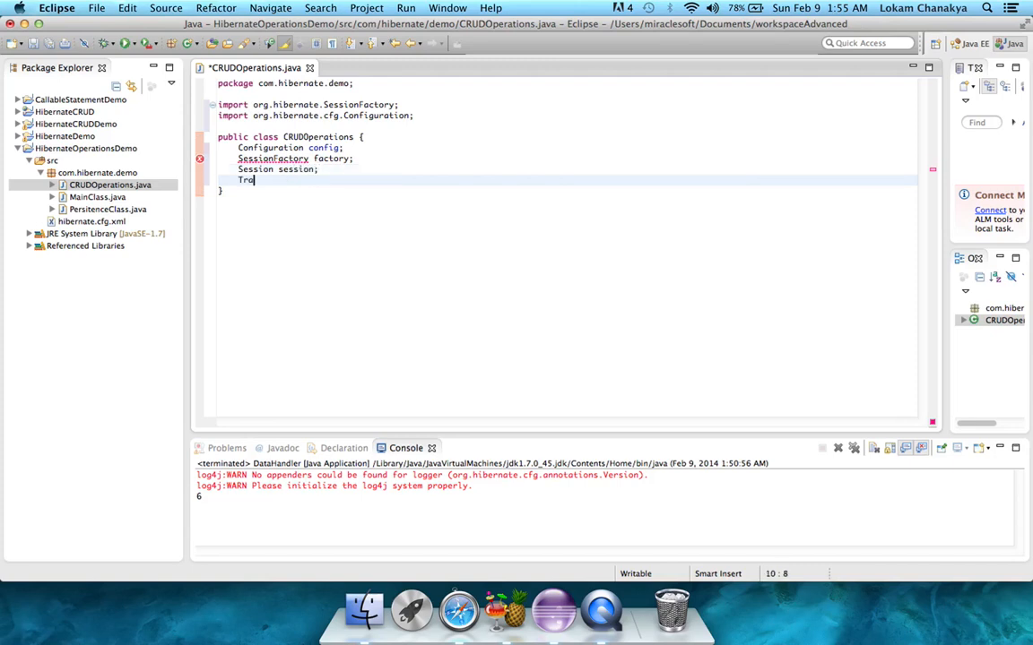
type("nsaction")
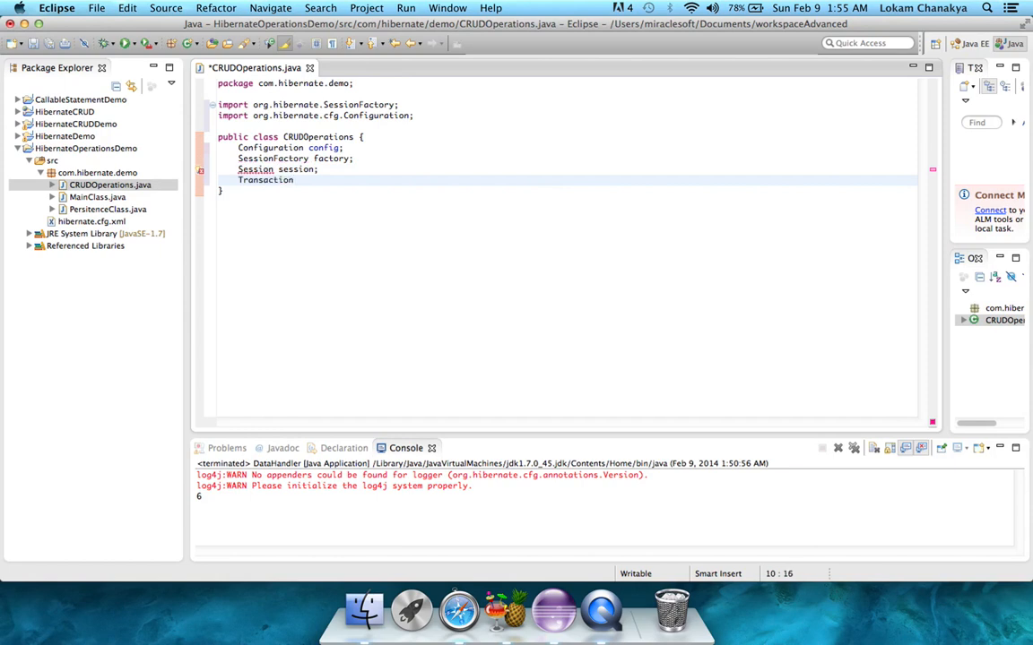
type("tx;")
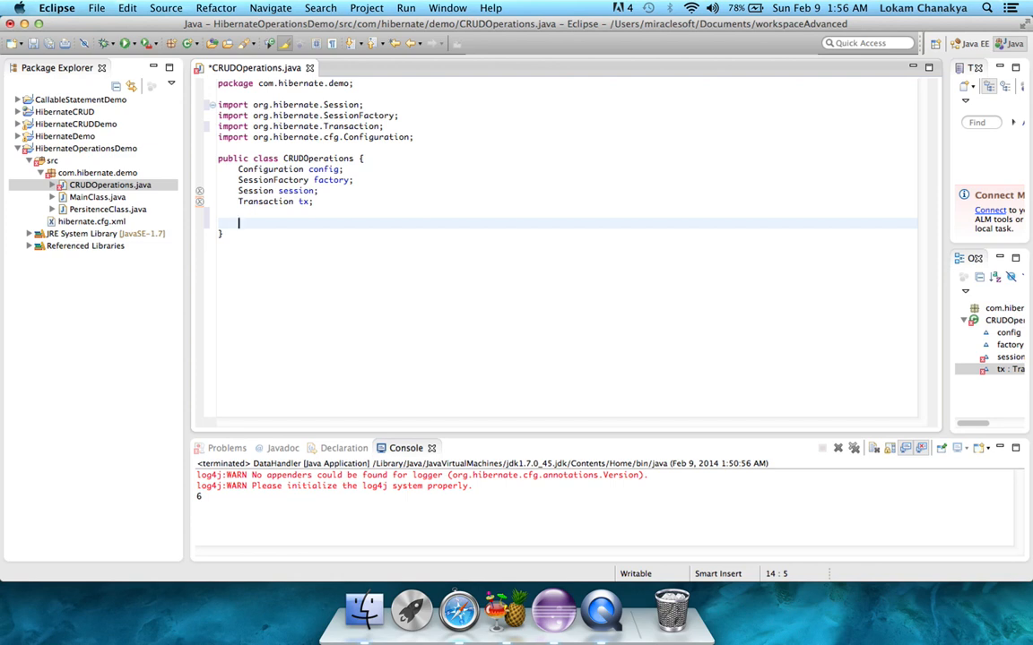
Write an empty public void getConfig() method below the fields
type("p")
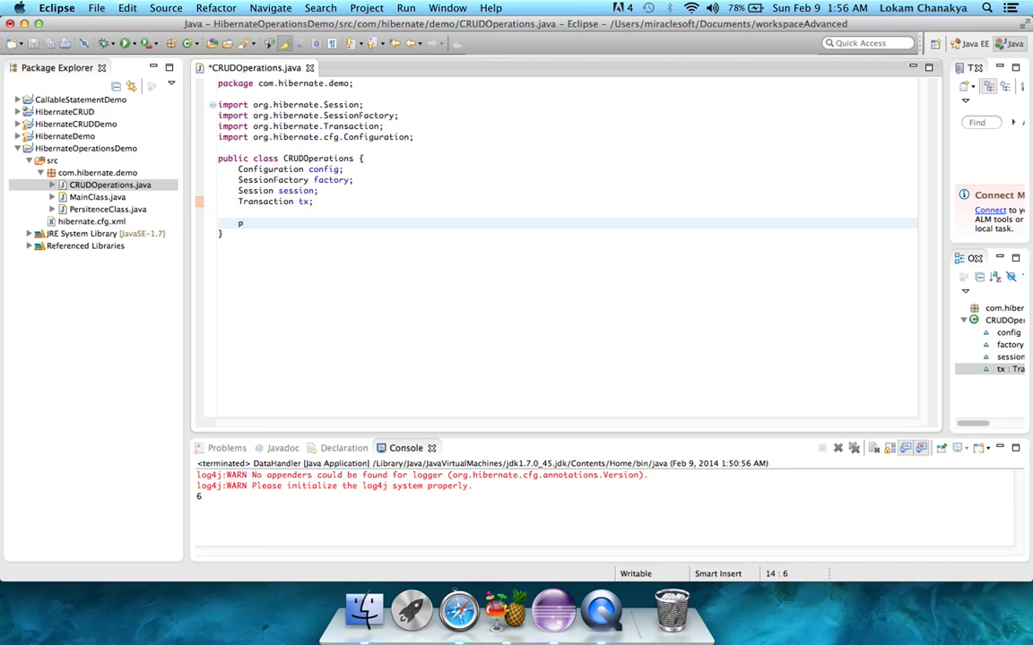
type("ublic void get")
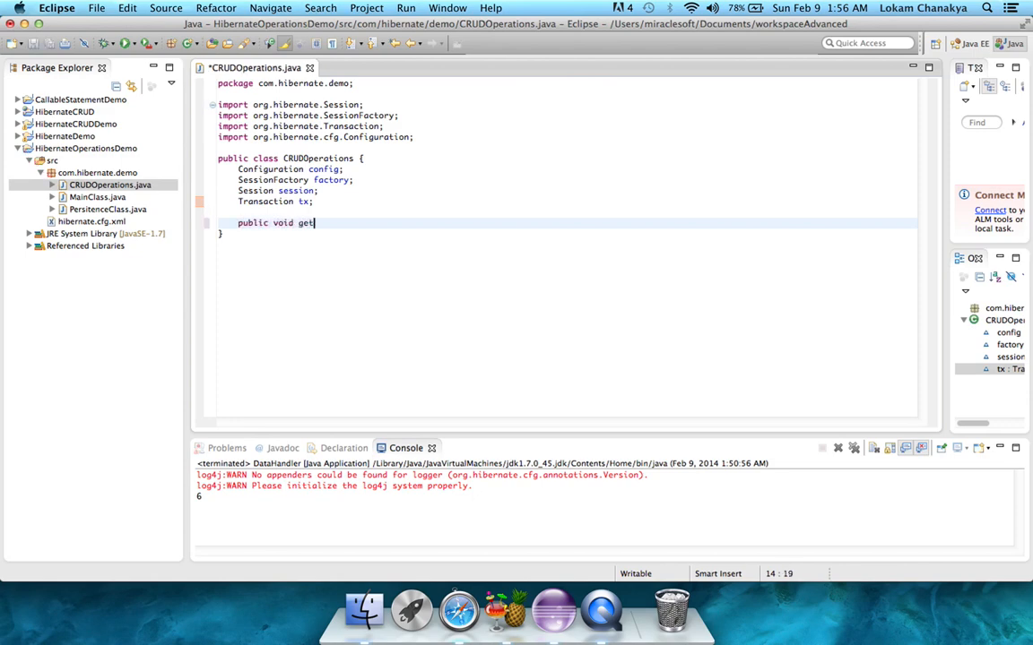
type("Config()")
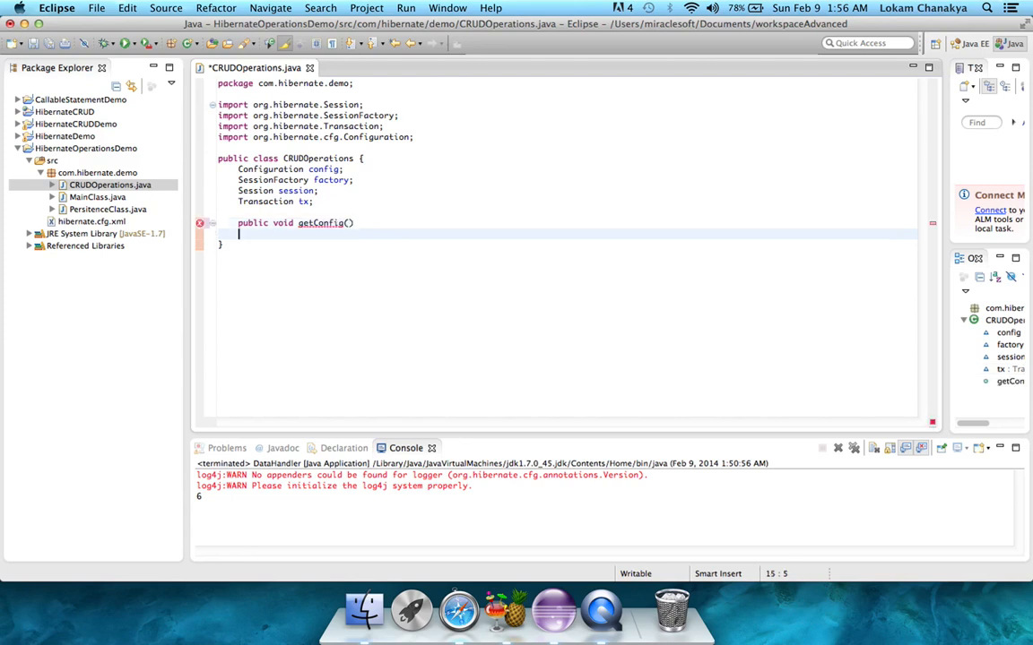
type("{")
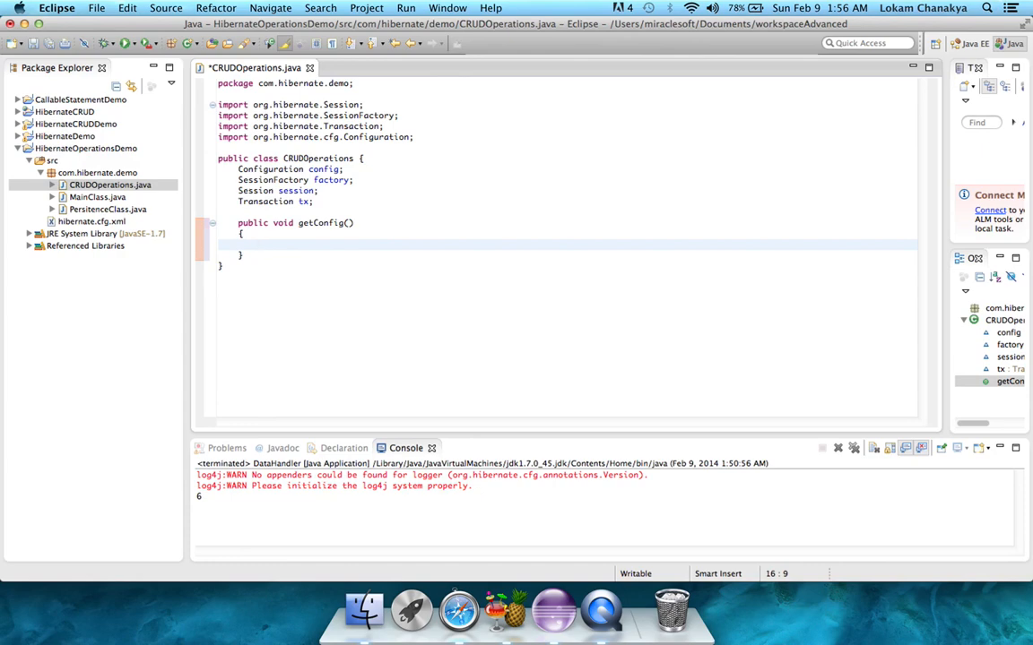
Start a try block inside getConfig, remove it, and begin typing a config statement instead
type("try{")
type("}catch")
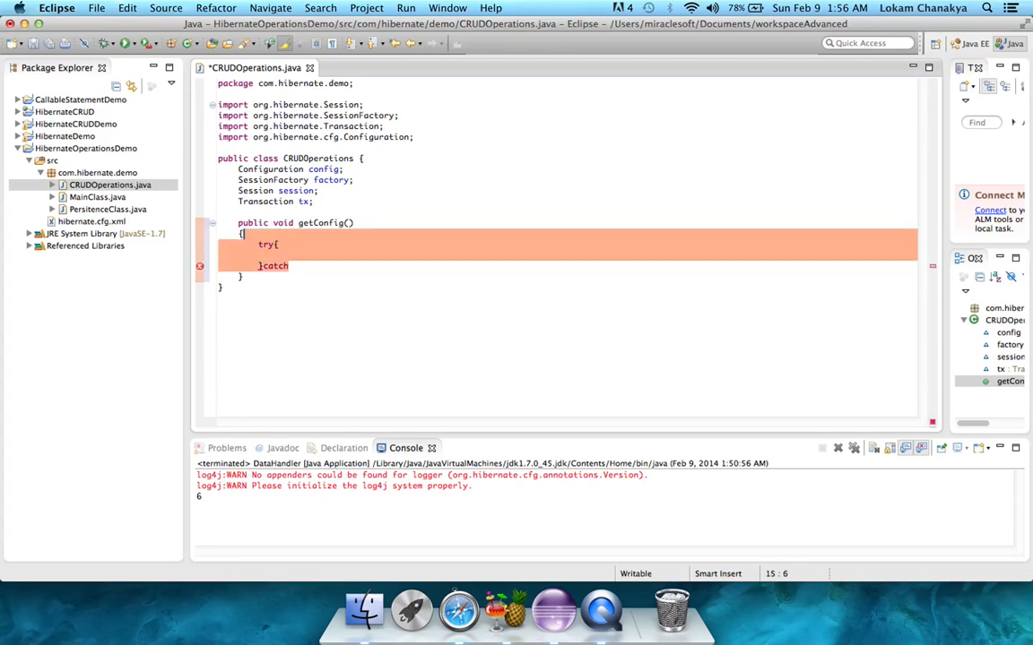
key("Delete")
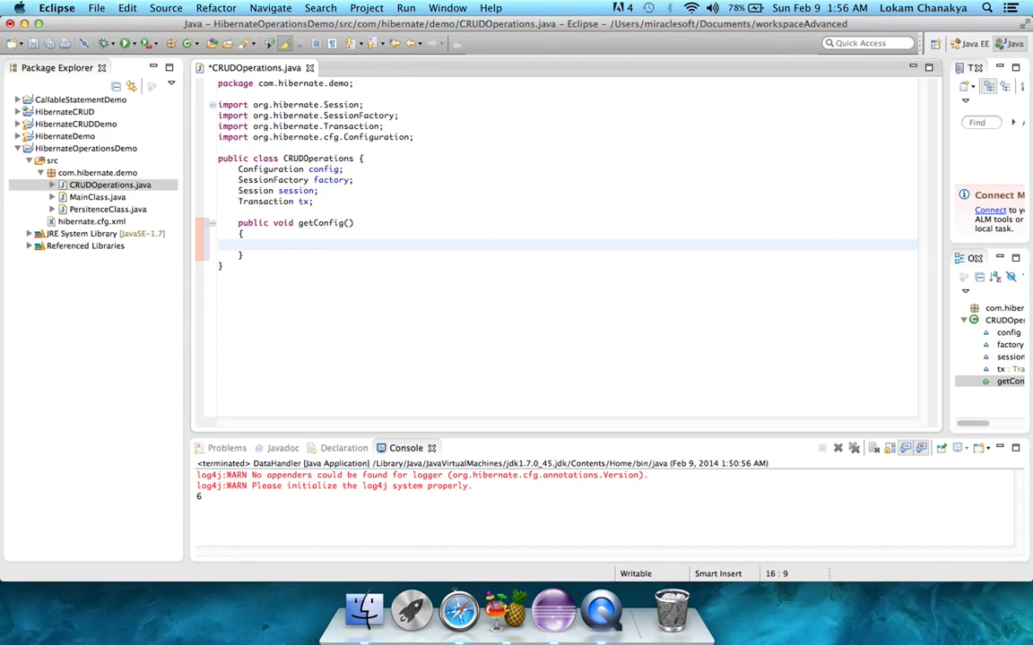
type("Co")
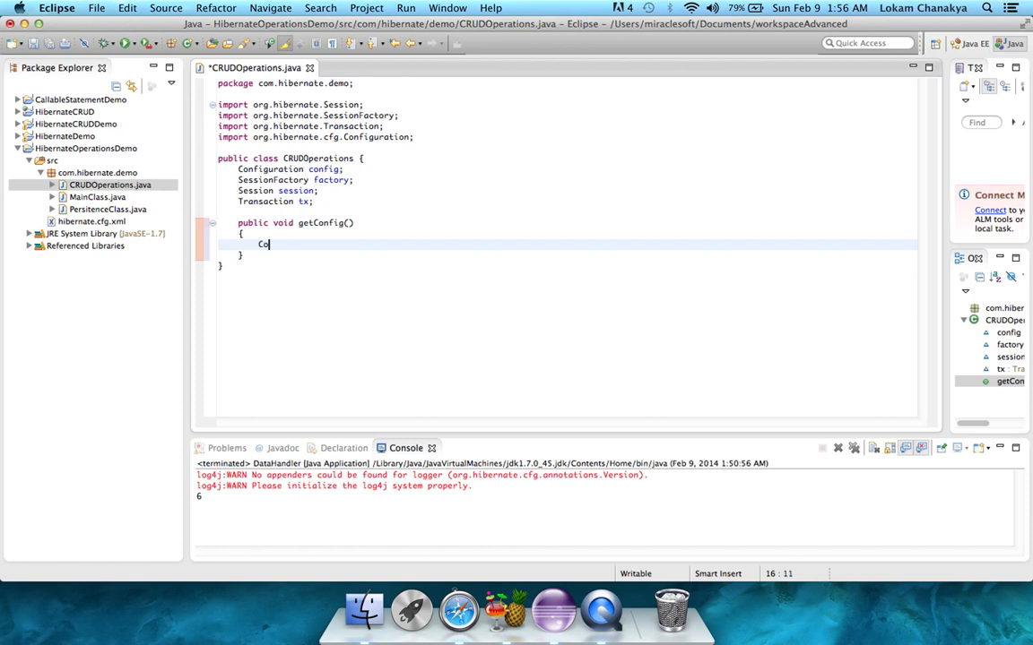
Assign config = new AnnotationConfiguration() inside getConfig, importing AnnotationConfiguration via content assist
key("BackSpace")
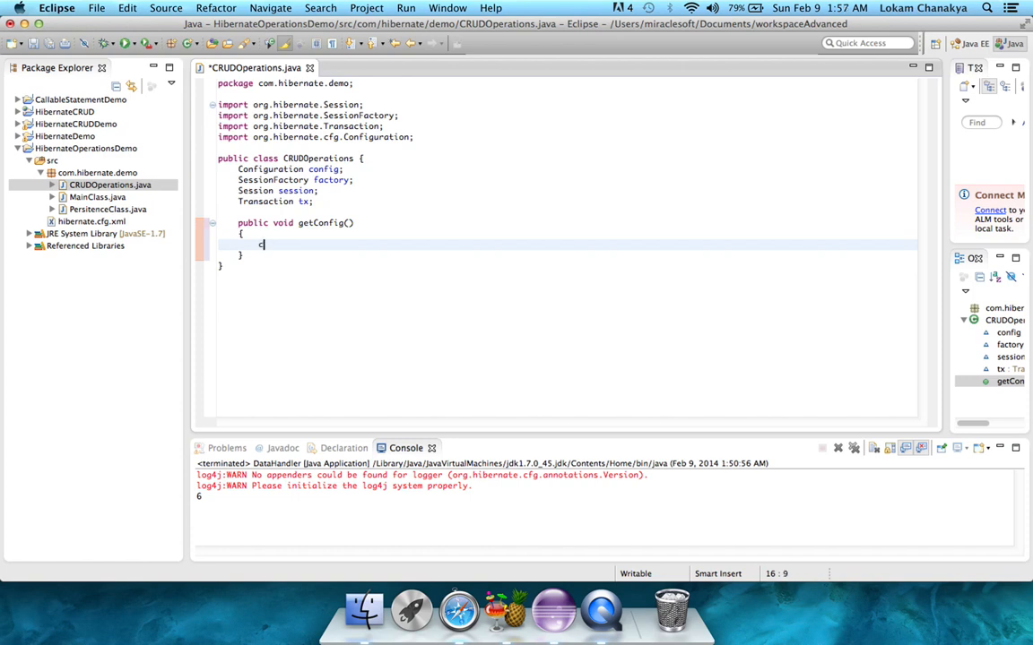
type("onfig =")
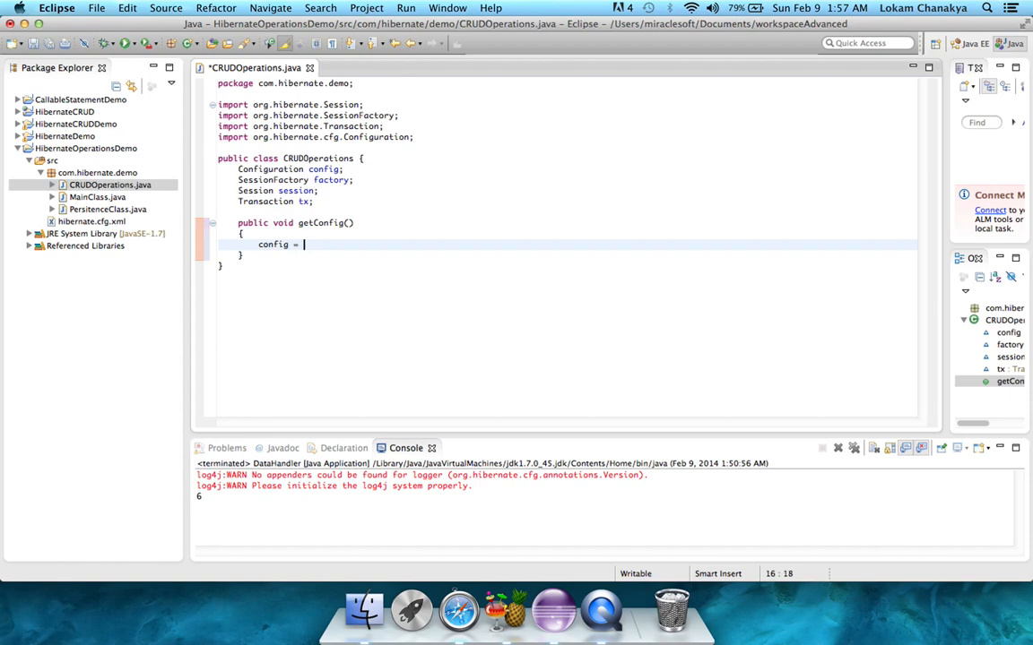
type("new Con")
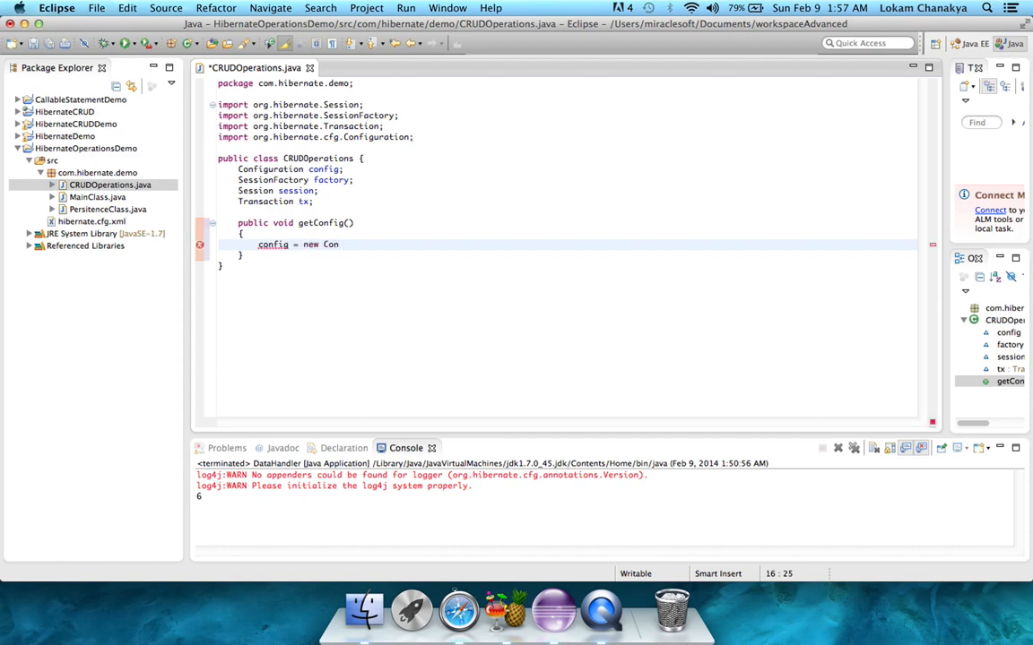
type("figuration()")
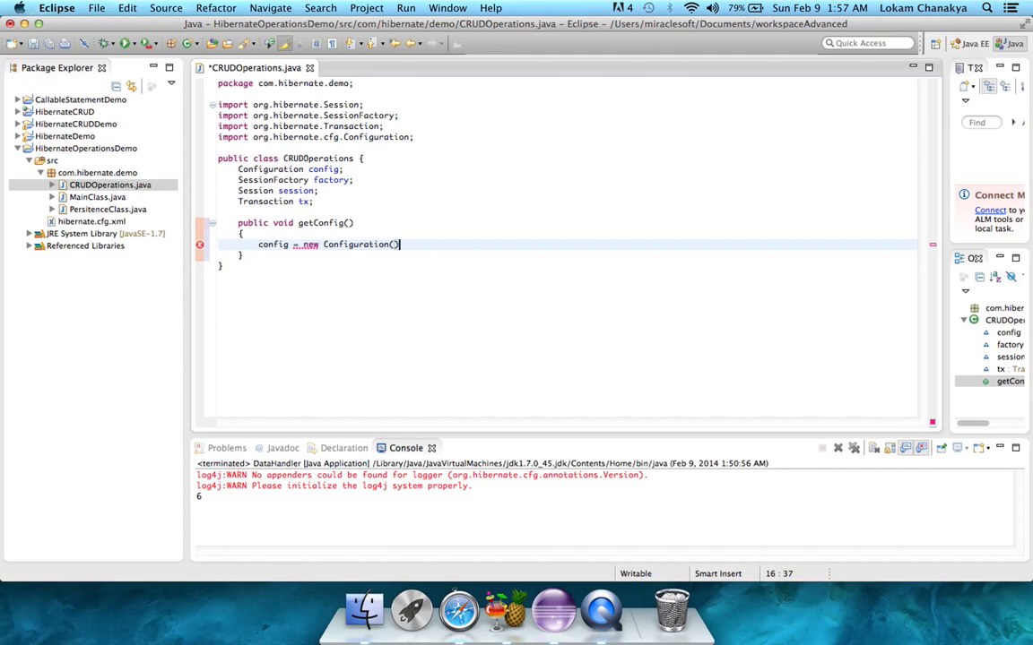
type(".")
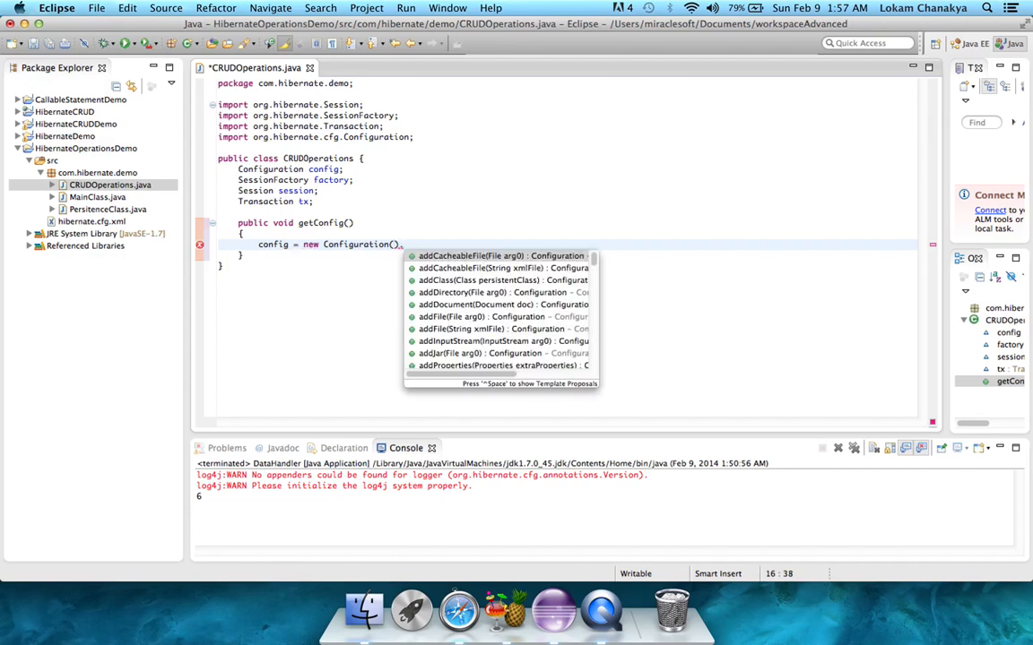
type(".addA")
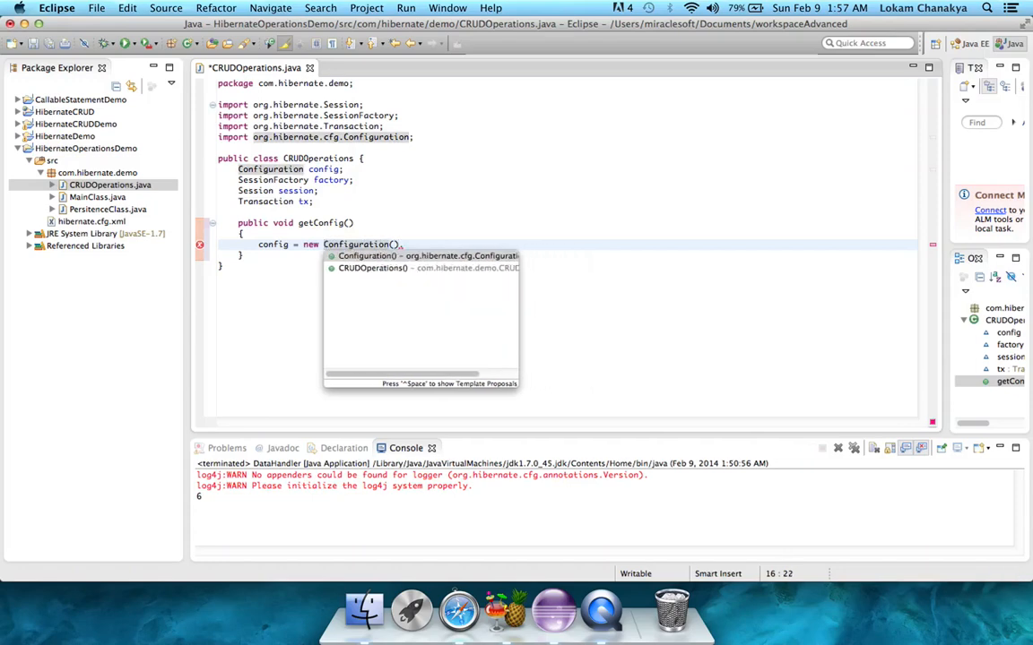
type("A")
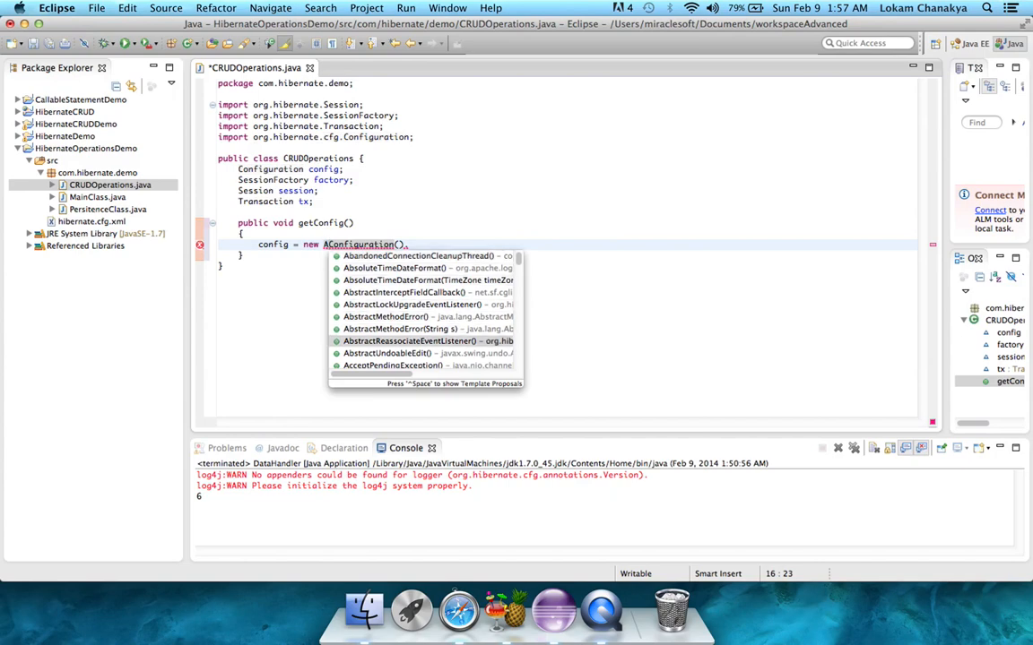
type("nnotation")
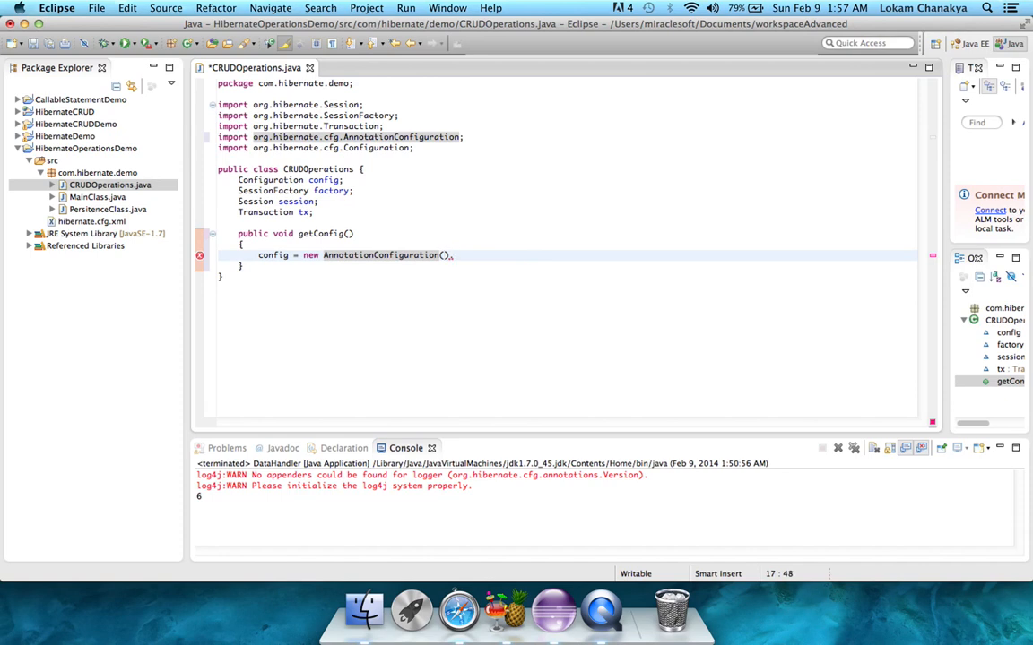
Chain .addAnnotatedClass(PersistenceClass.class).configure() onto the config assignment
type(".add")
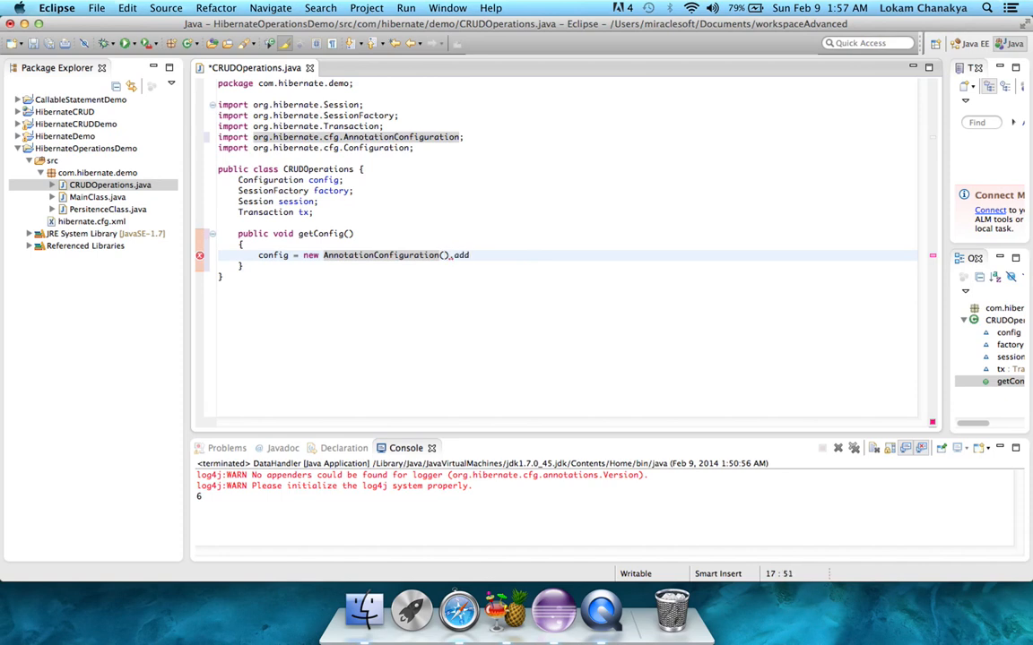
type("a")
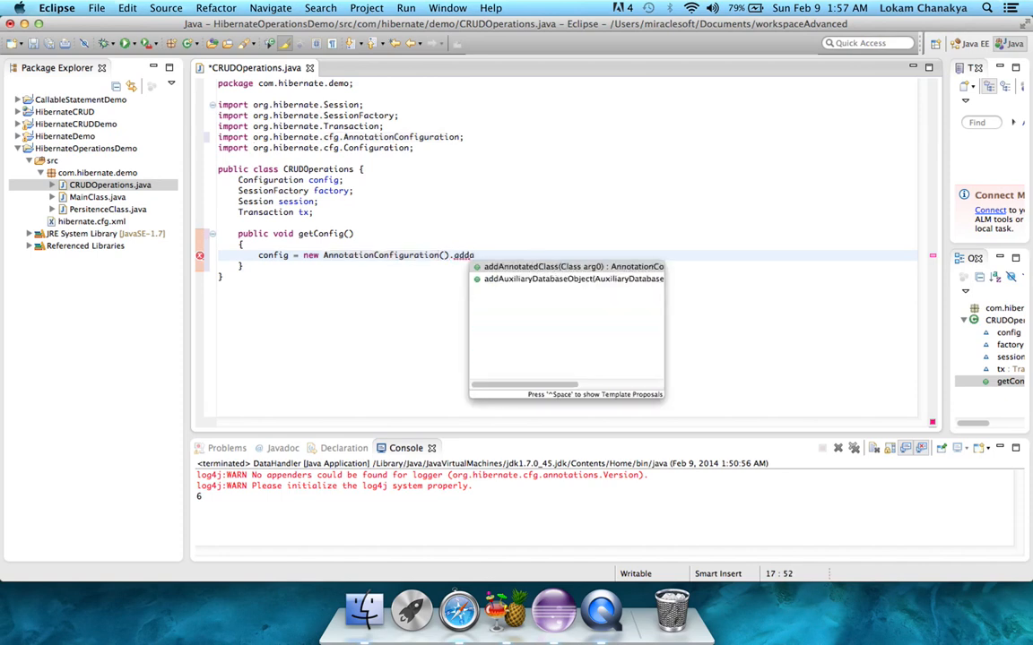
left_click(541, 265)
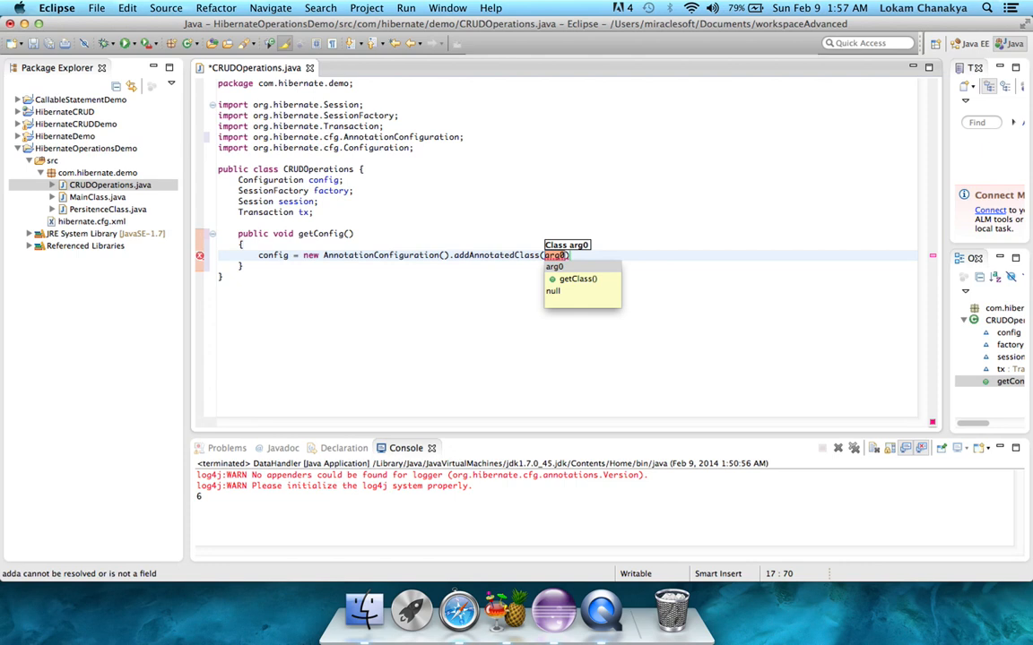
type("PersitenceClass.class")
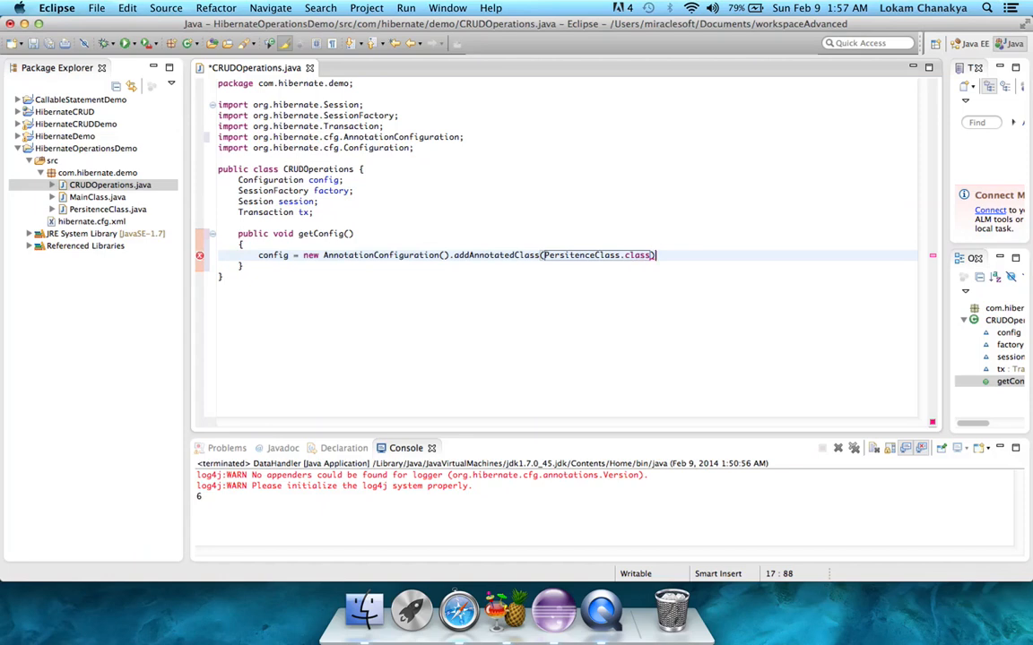
type(".con")
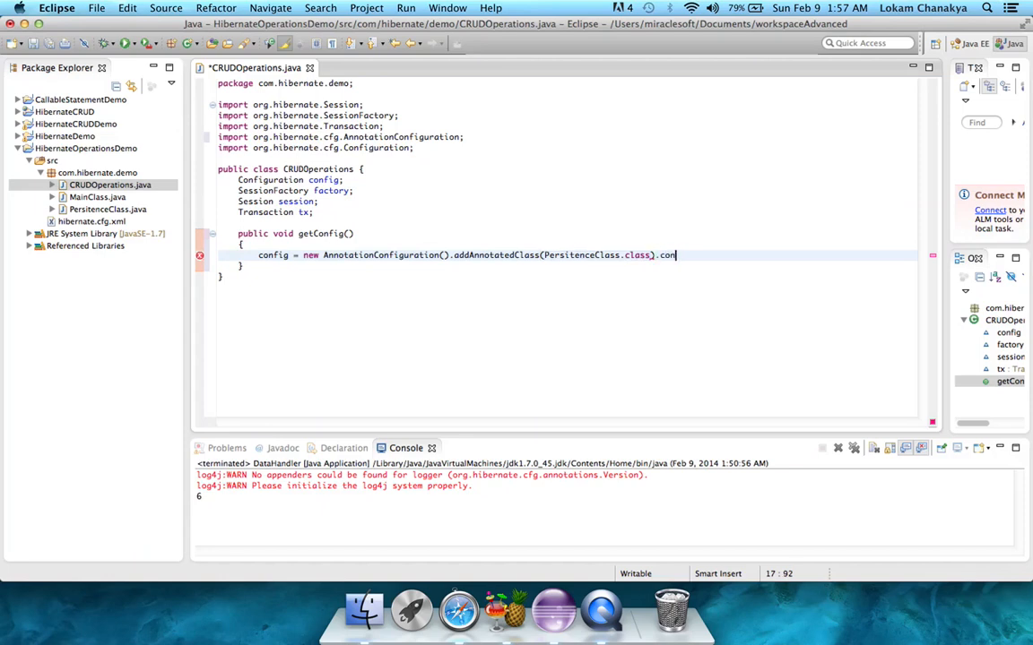
type("figure();")
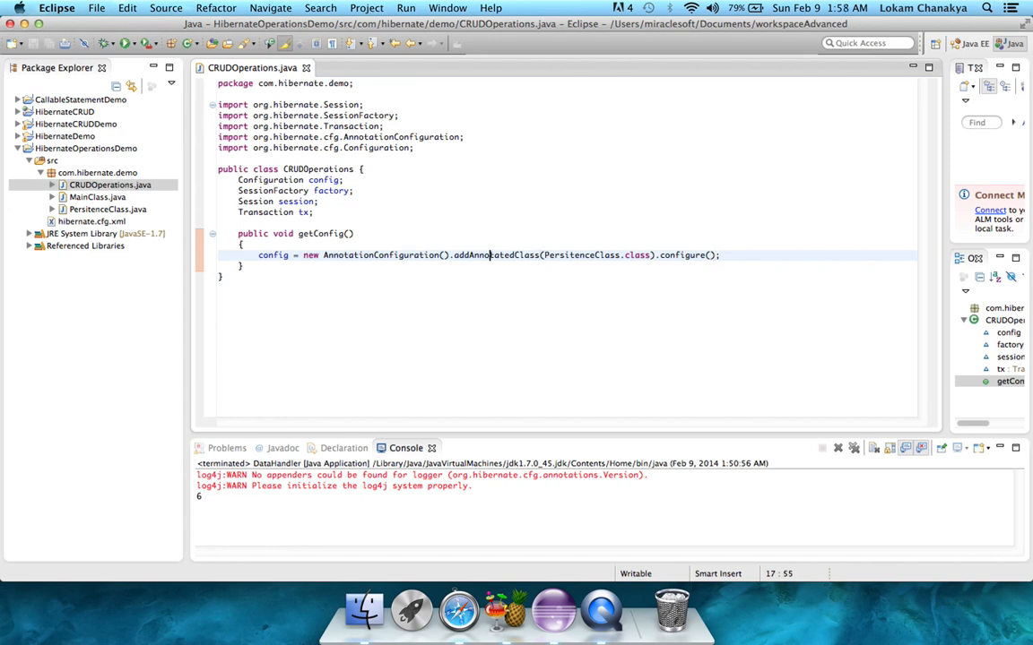
Try a "hibernate.cfg.xml" argument in configure(), then save the file
type("\"\"")
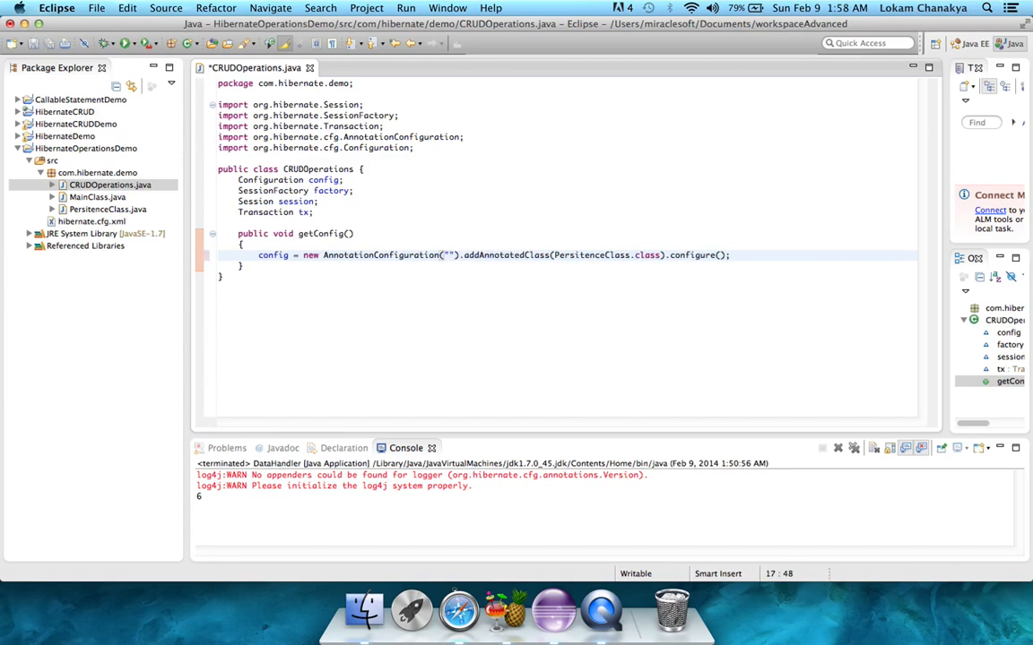
type("hibernate")
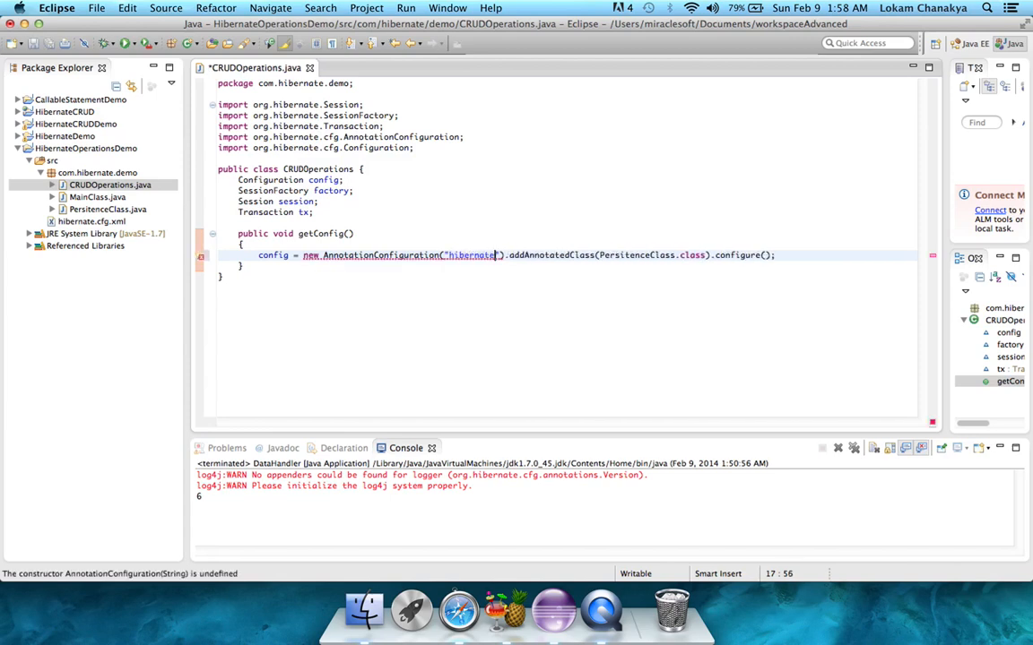
type(".cfg.xml")
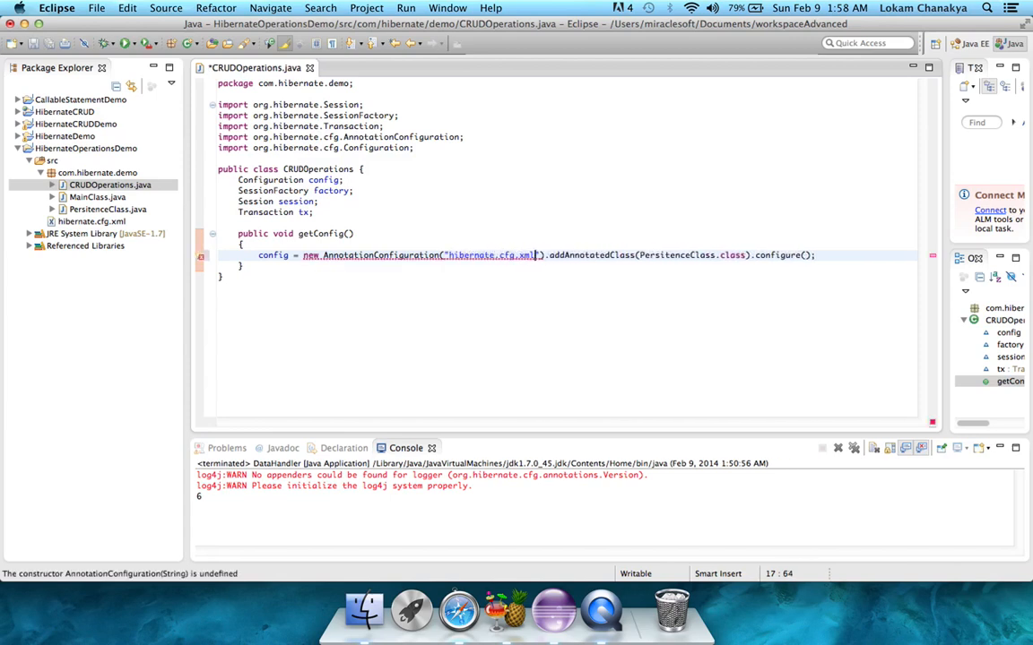
key("cmd+s")
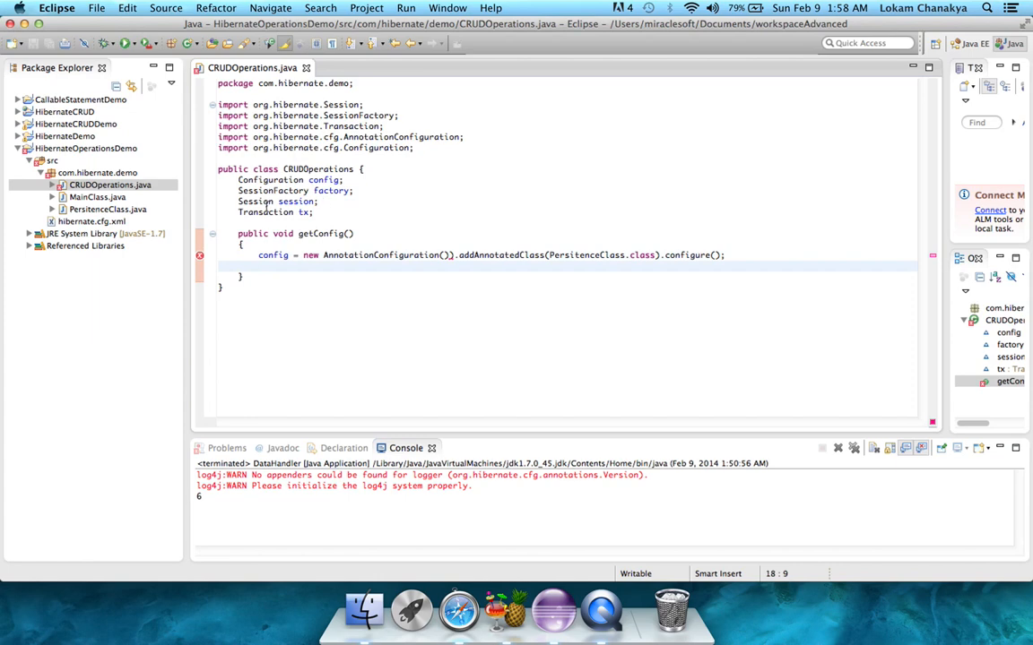
mouse_move(201, 254)
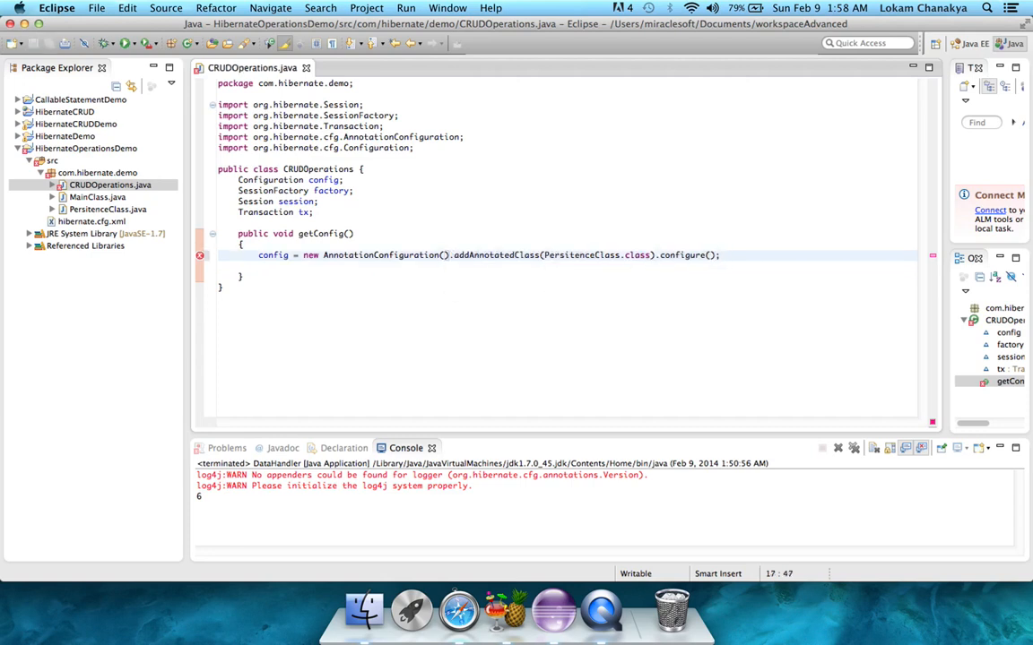
Set factory = config.buildSessionFactory(); and begin a session. call on the next line
type("factory =")
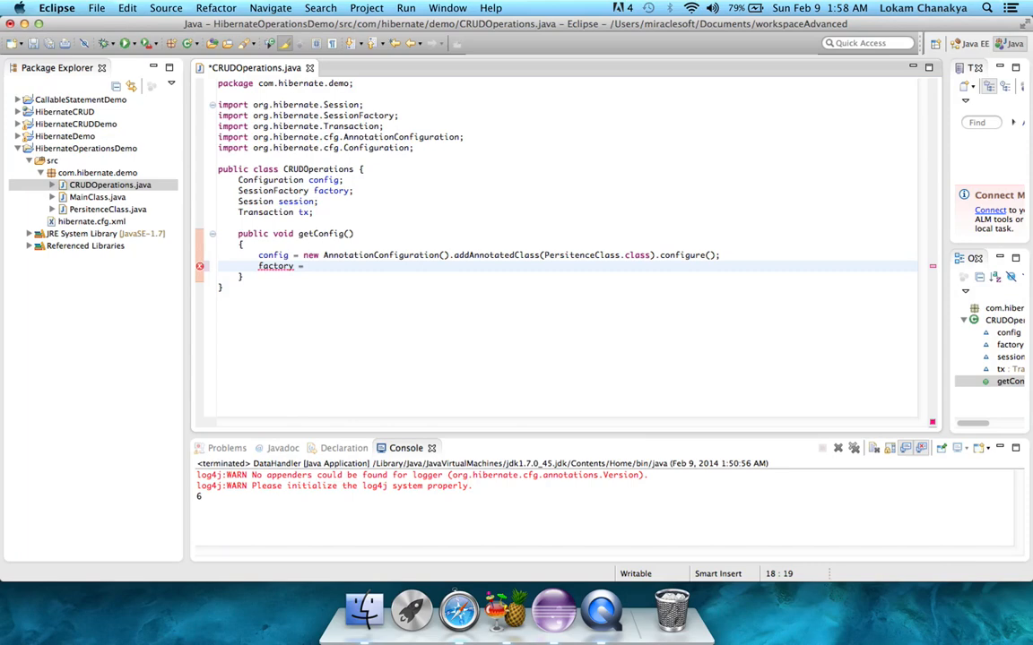
type("c")
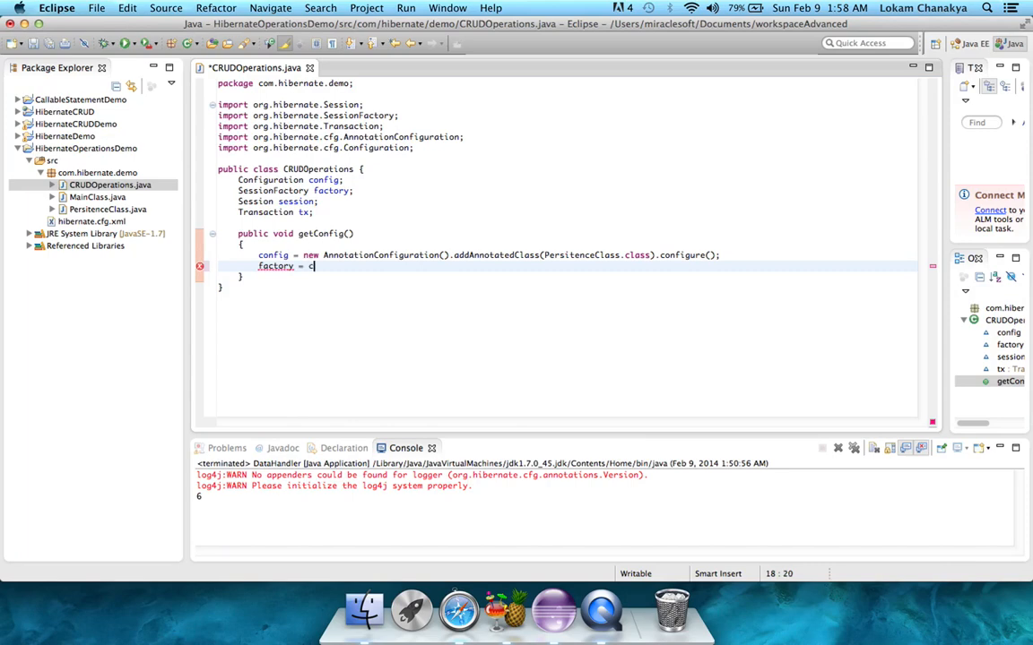
type("onfig.")
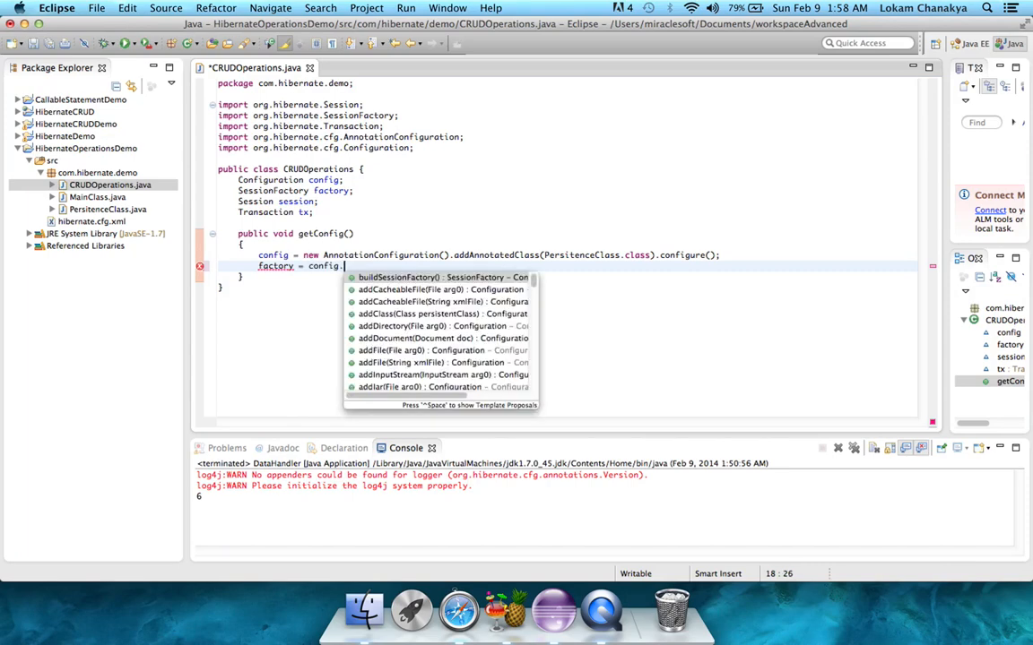
type("buildSessionFactory();")
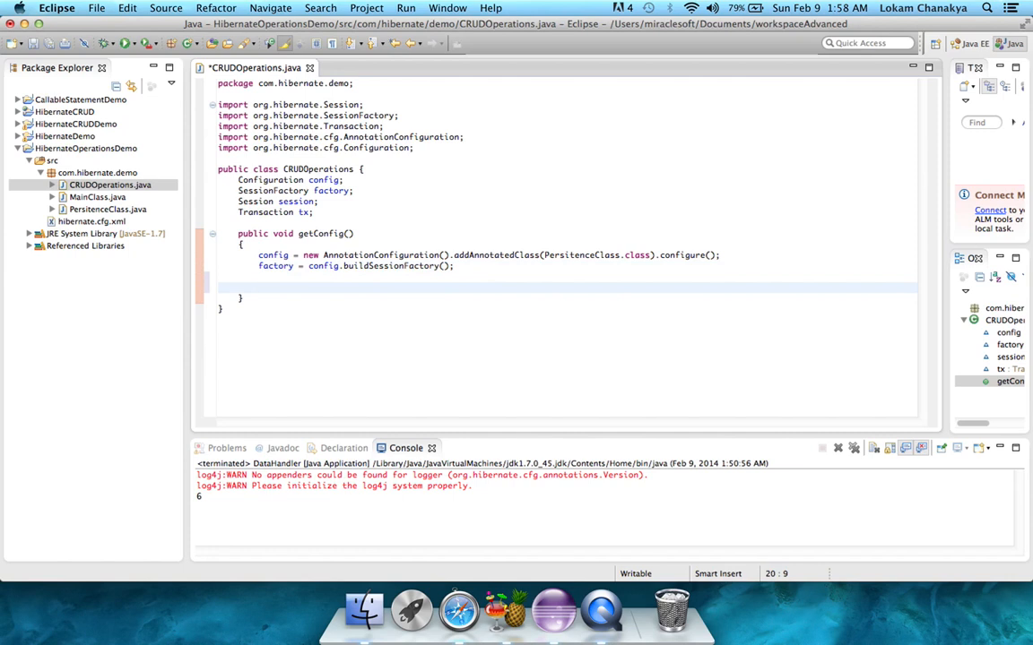
type("session.")
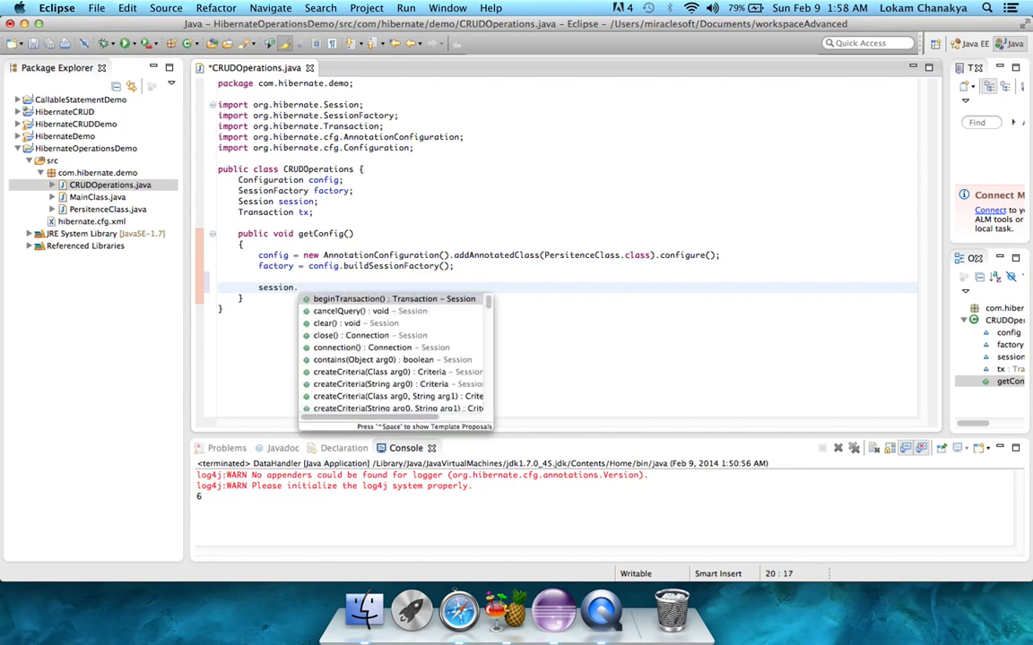